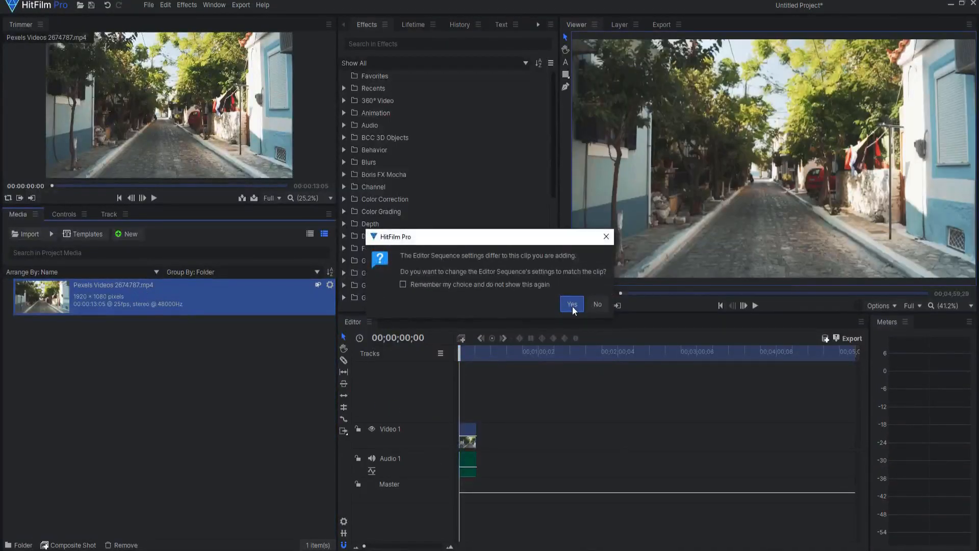
# Confirm Yes so the editor sequence settings match the added Pexels street clip
pyautogui.click(571, 305)
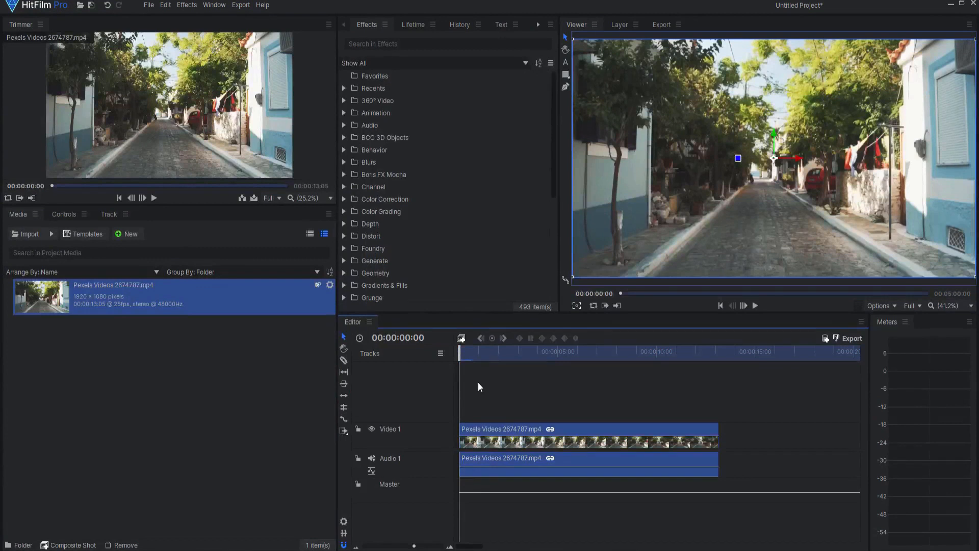
pyautogui.moveTo(563, 374)
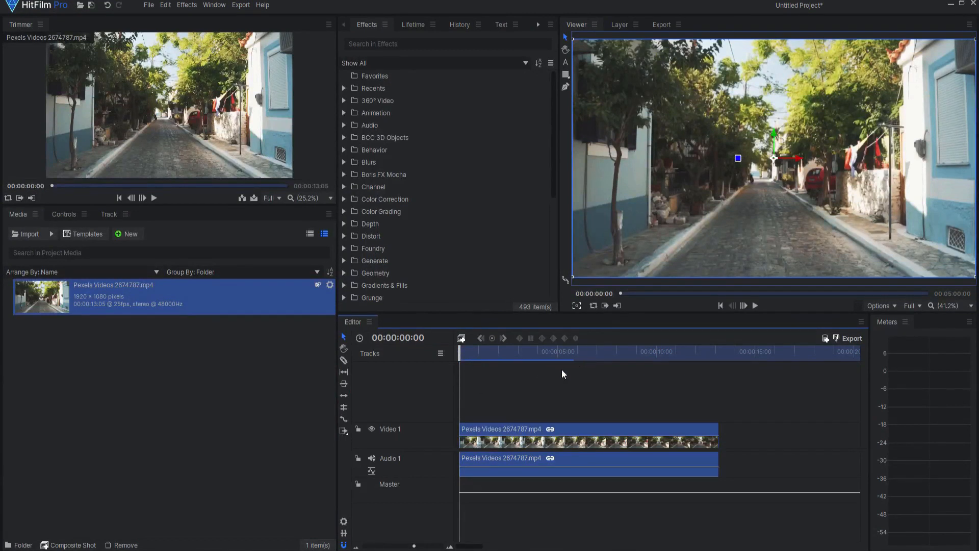
pyautogui.moveTo(662, 389)
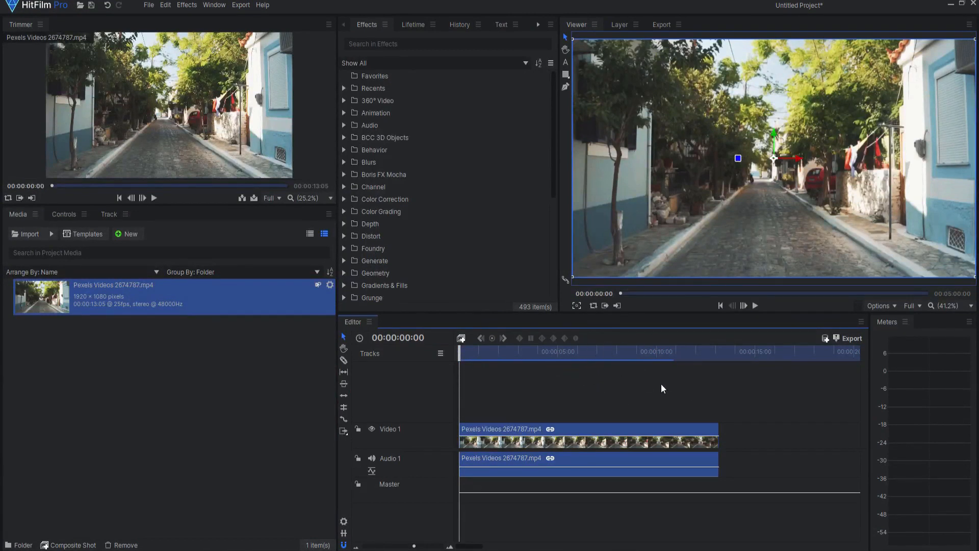
# Cache the timeline frames, then start playback of the street clip in the viewer
pyautogui.click(743, 305)
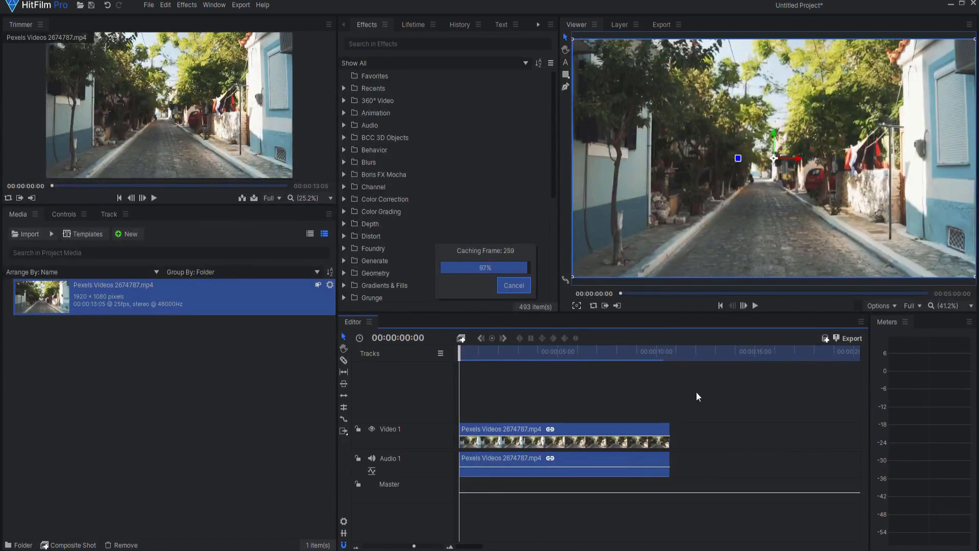
pyautogui.click(754, 305)
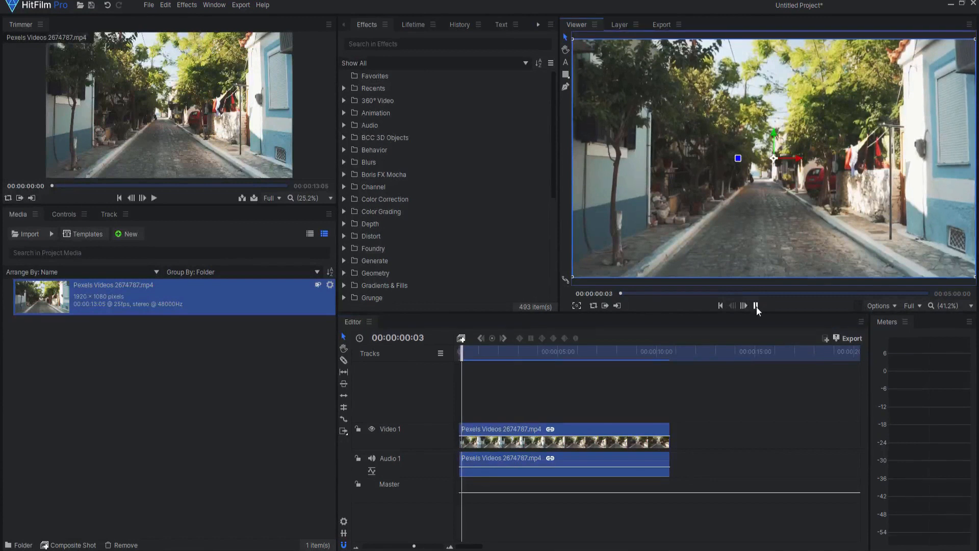